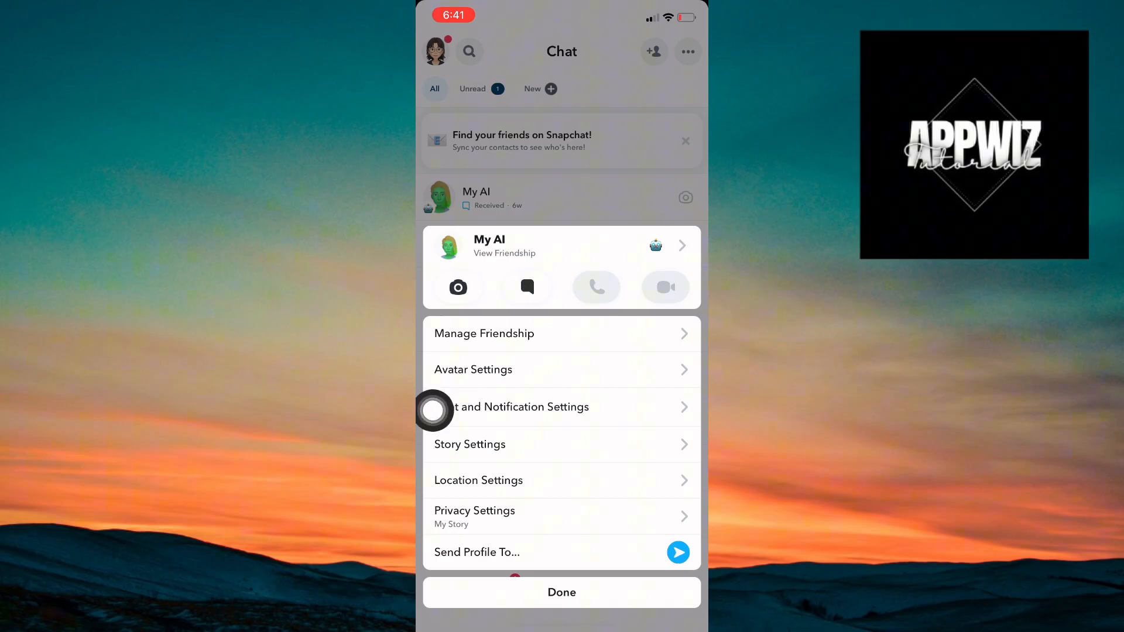
Dismiss the My AI profile sheet with Done, returning to the chat list.
{"action": "left_click", "coordinate": [513, 406]}
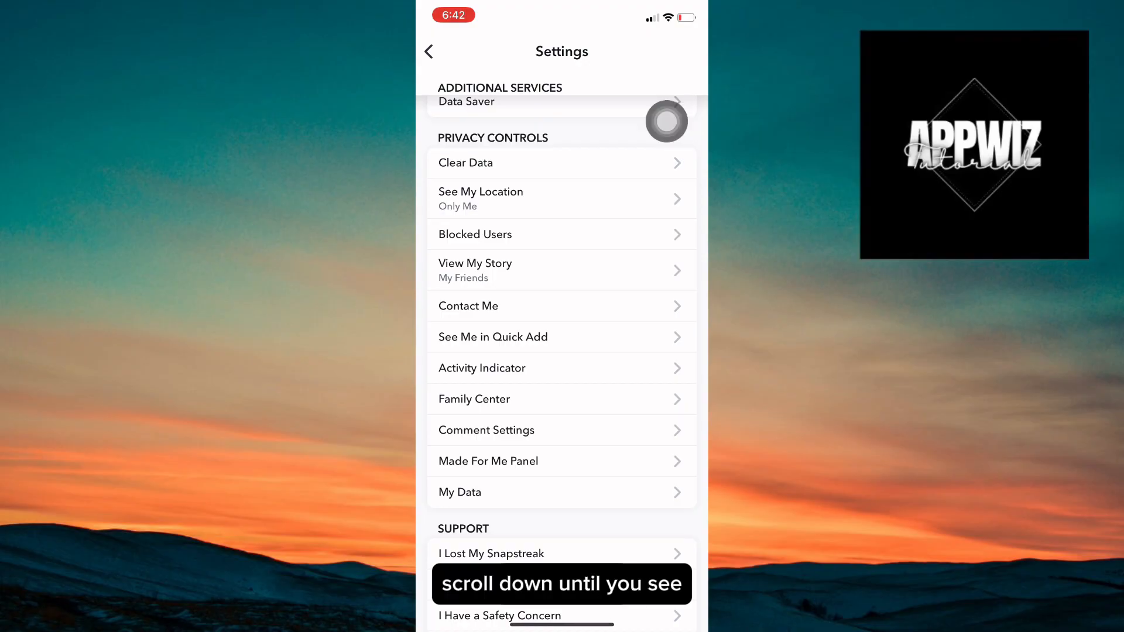
Remove the My AI conversation from Clear Conversations, leaving the list empty.
{"action": "left_click", "coordinate": [465, 163]}
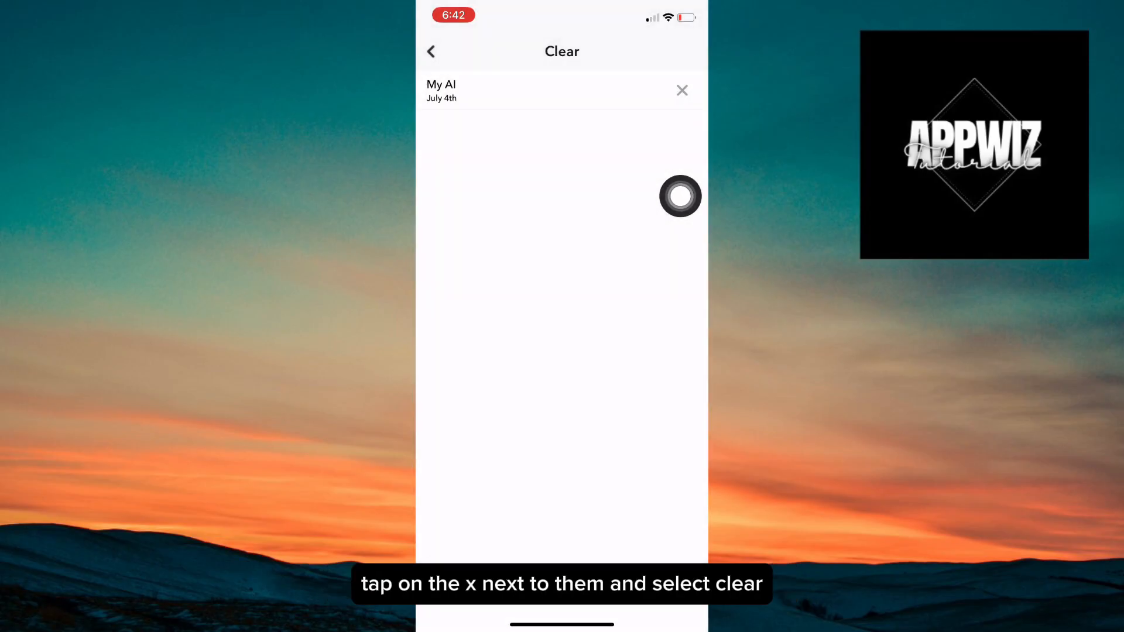
{"action": "left_click", "coordinate": [681, 90]}
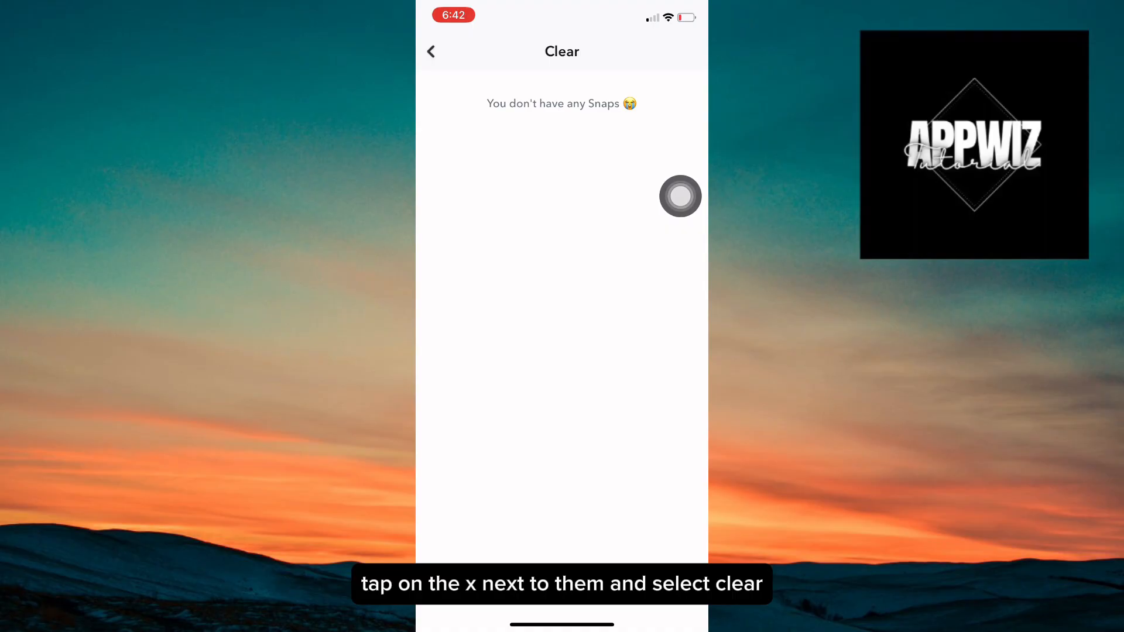